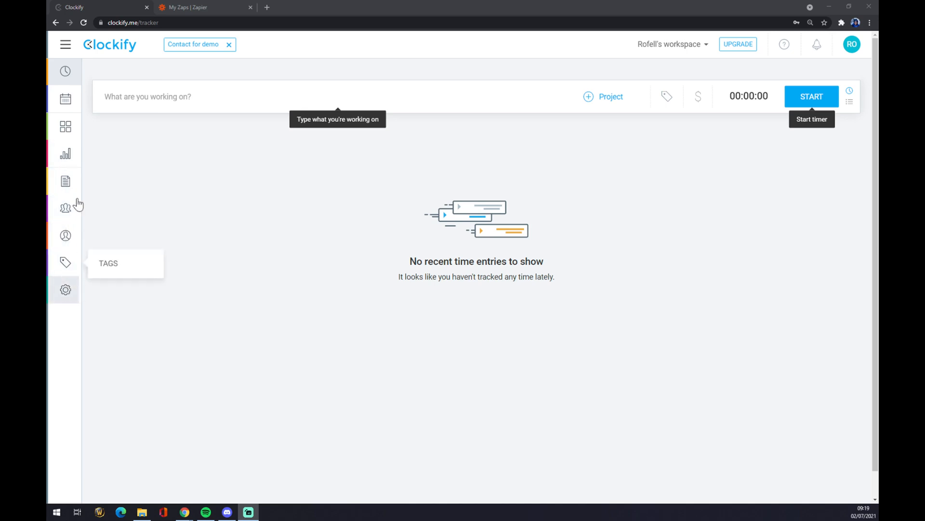
{"action": "mouse_move", "coordinate": [64, 182]}
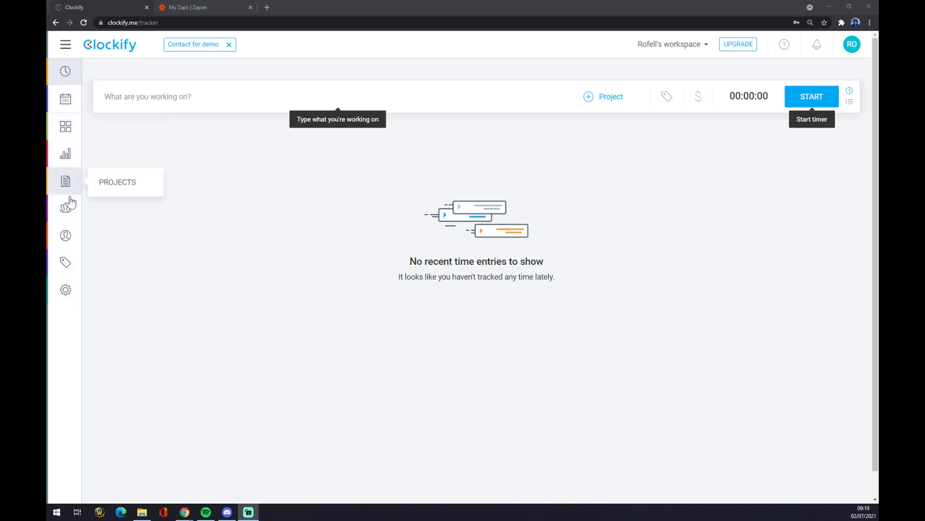
{"action": "mouse_move", "coordinate": [65, 290]}
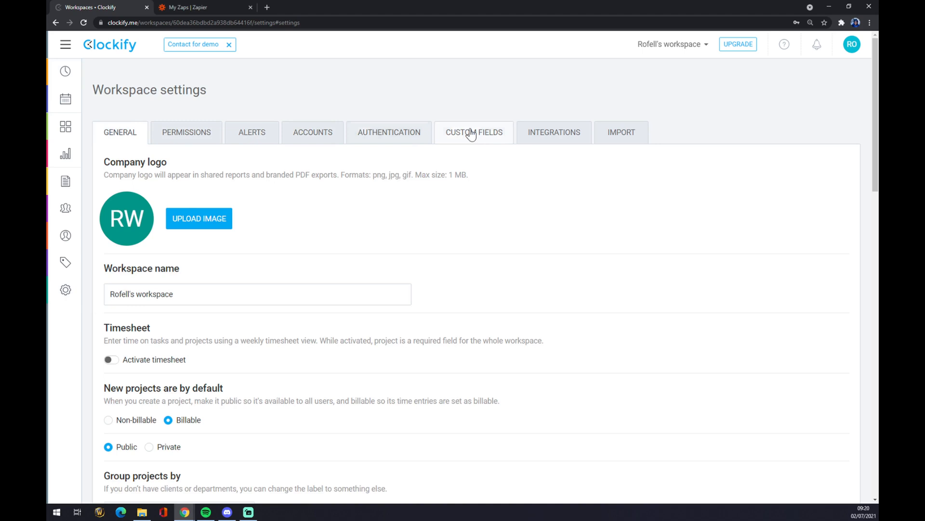
{"action": "mouse_move", "coordinate": [520, 141]}
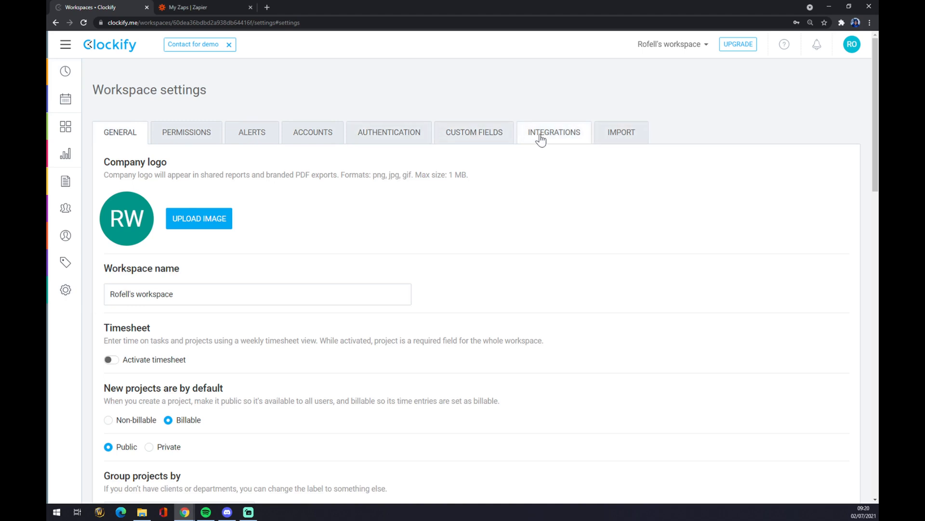
Show the workspace's Integrations section listing Jira, other integrations and QuickBooks
{"action": "left_click", "coordinate": [553, 132]}
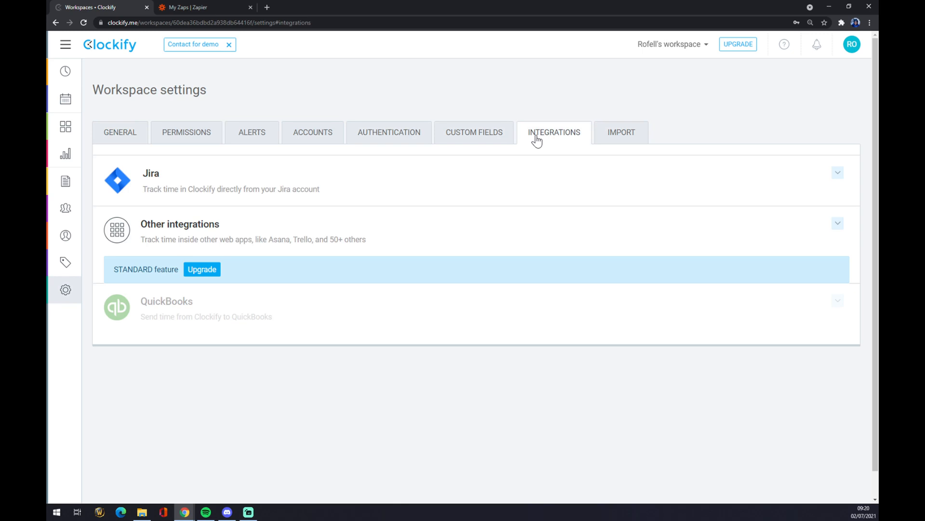
{"action": "mouse_move", "coordinate": [228, 182]}
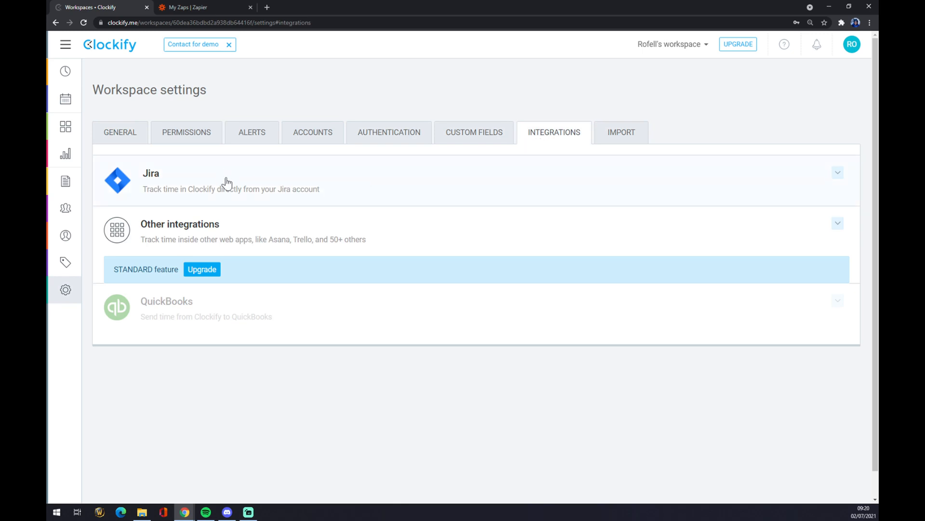
{"action": "mouse_move", "coordinate": [228, 184]}
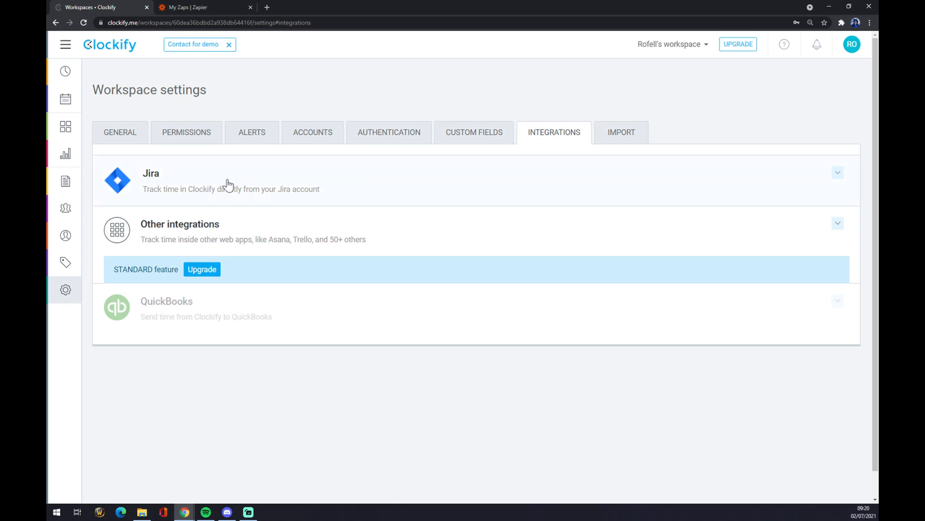
{"action": "mouse_move", "coordinate": [230, 236]}
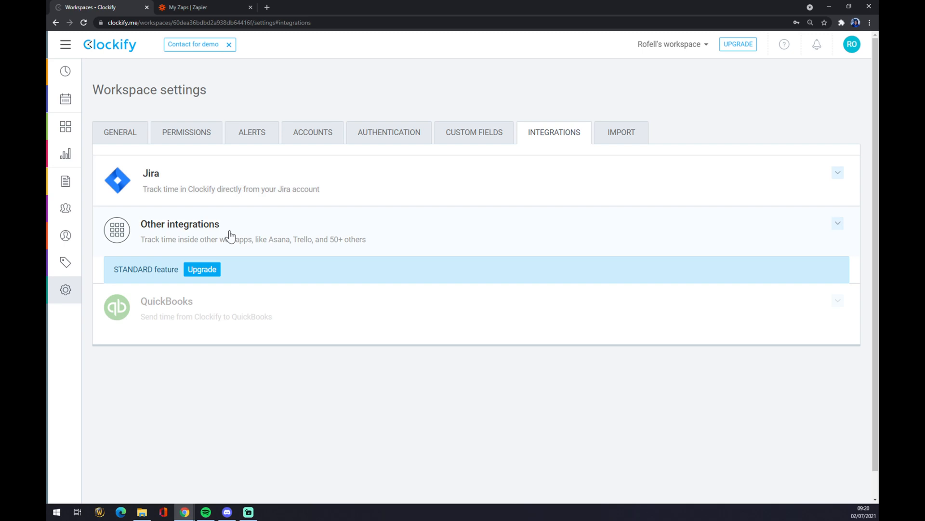
View the upgrade plans via Other integrations, then switch to the Zapier dashboard
{"action": "left_click", "coordinate": [202, 268]}
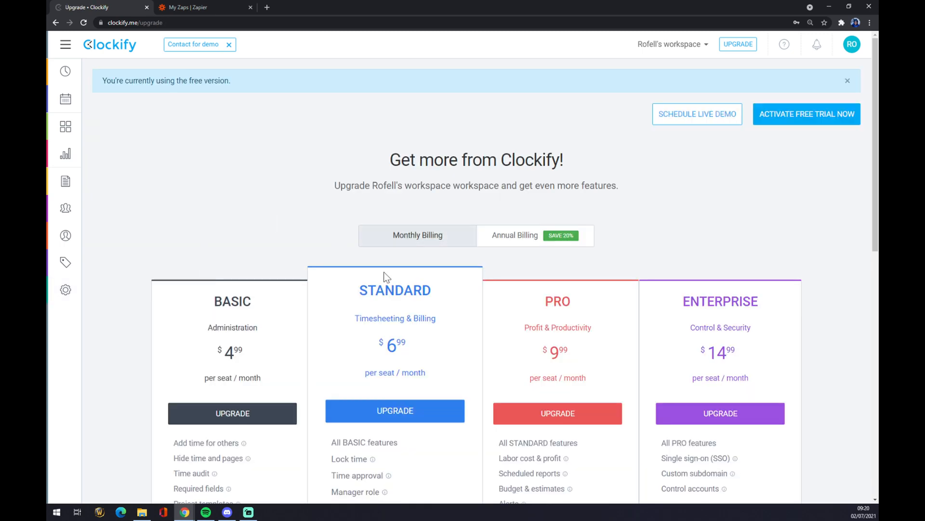
{"action": "mouse_move", "coordinate": [372, 340]}
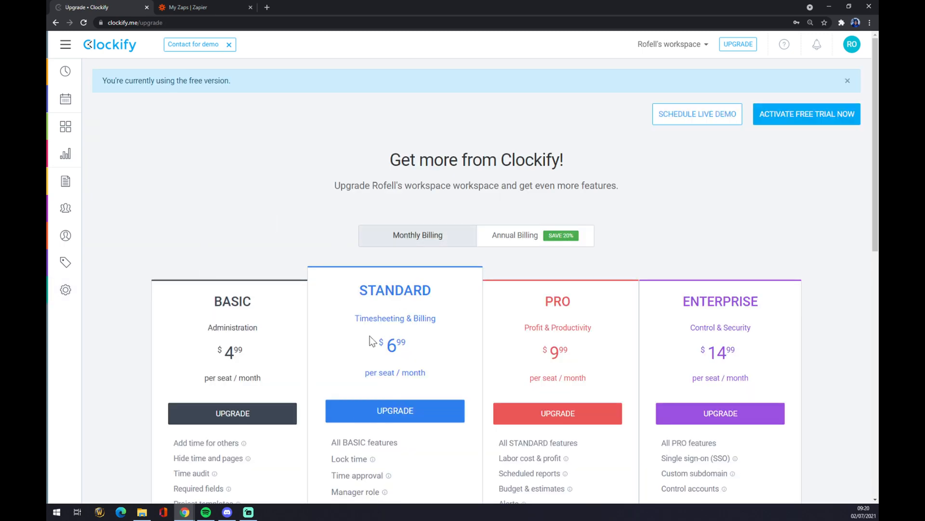
{"action": "mouse_move", "coordinate": [153, 178]}
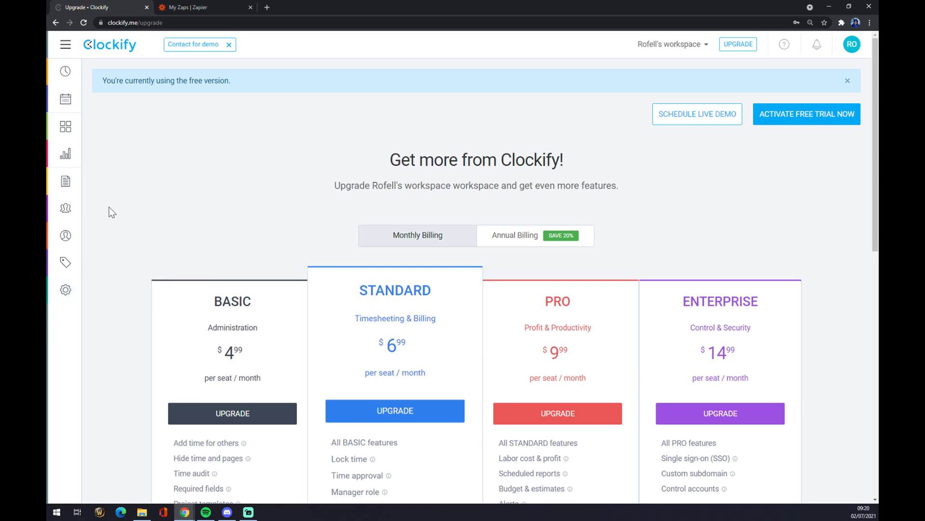
{"action": "mouse_move", "coordinate": [127, 53]}
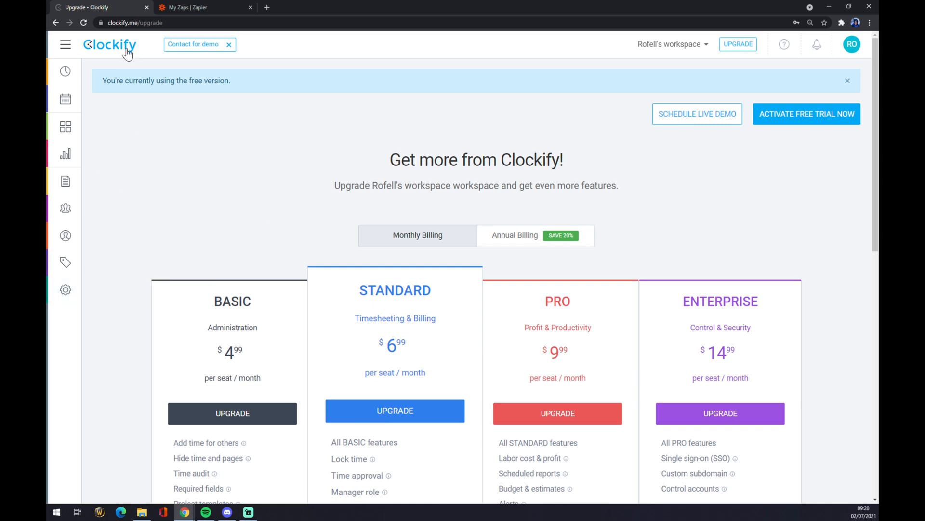
{"action": "left_click", "coordinate": [203, 7]}
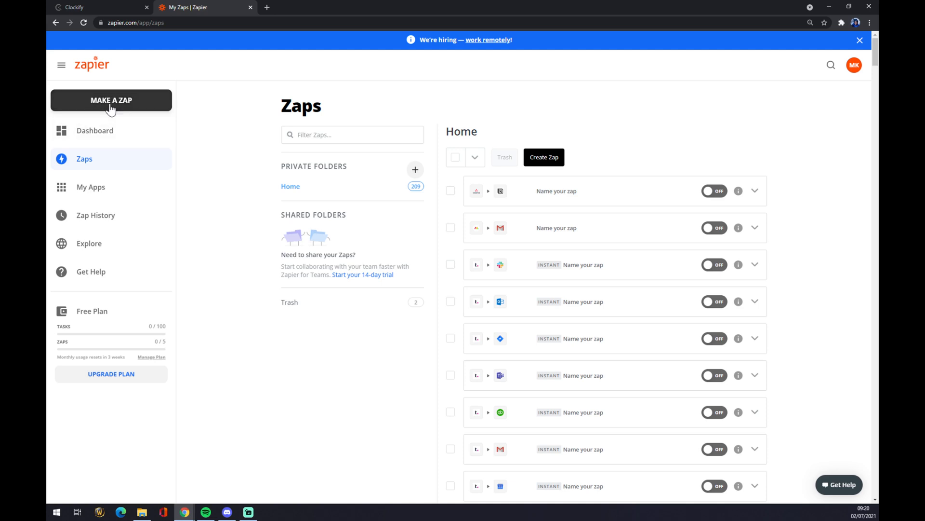
{"action": "mouse_move", "coordinate": [130, 109]}
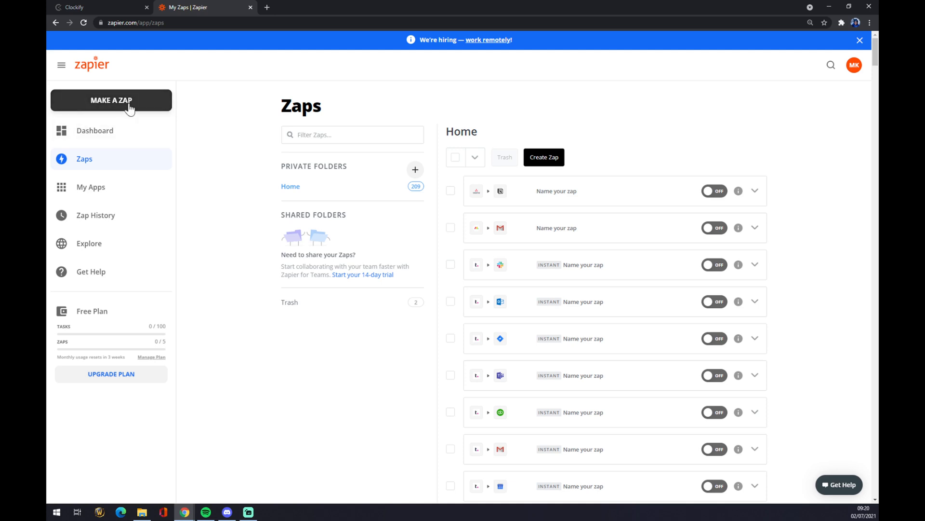
Start a new zap with Make a Zap from the Zaps dashboard
{"action": "left_click", "coordinate": [111, 100]}
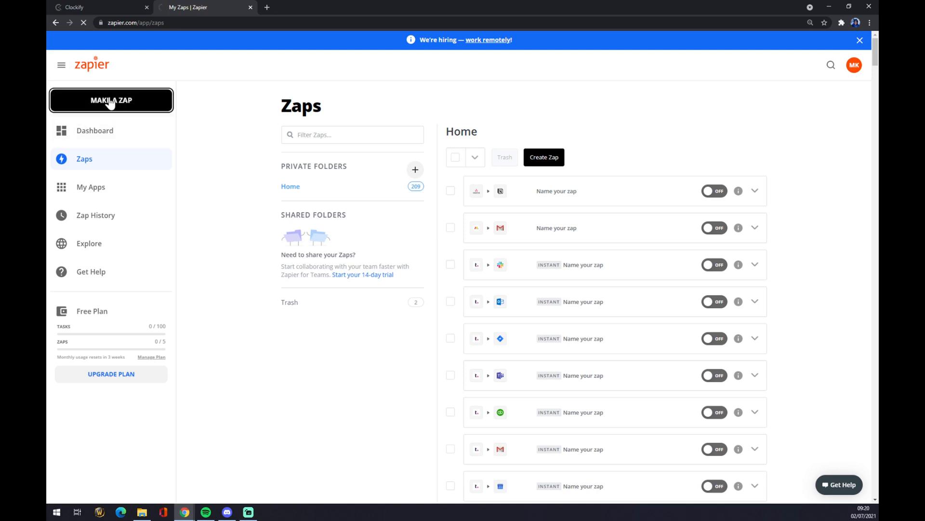
Name the new zap 'clockify'
{"action": "left_click", "coordinate": [111, 99]}
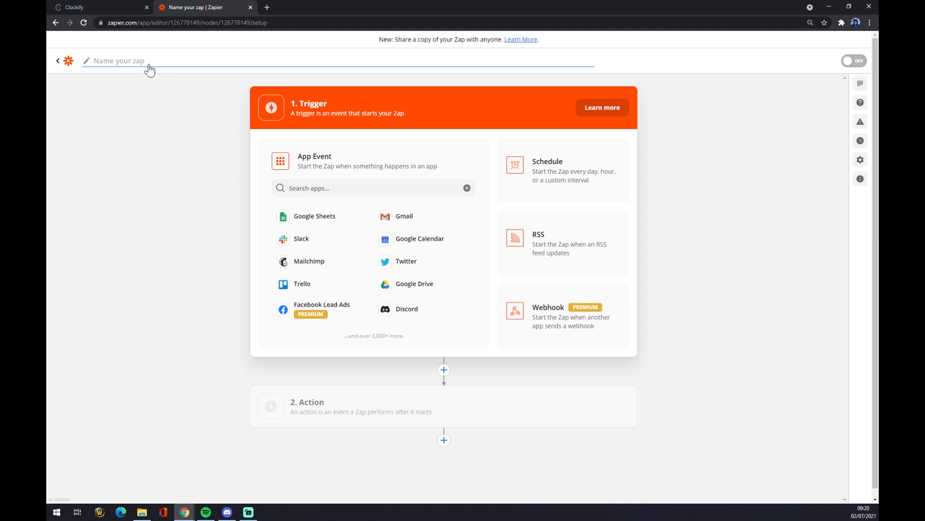
{"action": "type", "text": "clockif"}
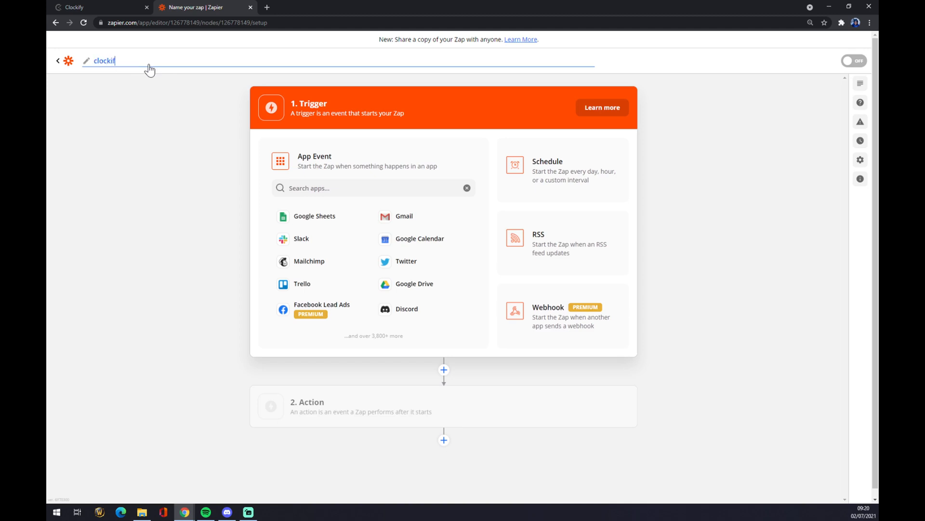
{"action": "type", "text": "y to clickup"}
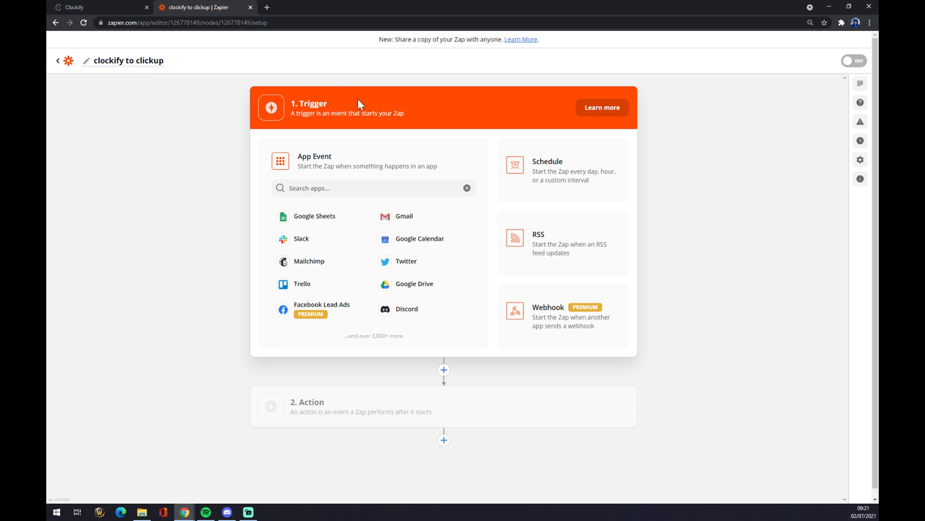
{"action": "mouse_move", "coordinate": [306, 100]}
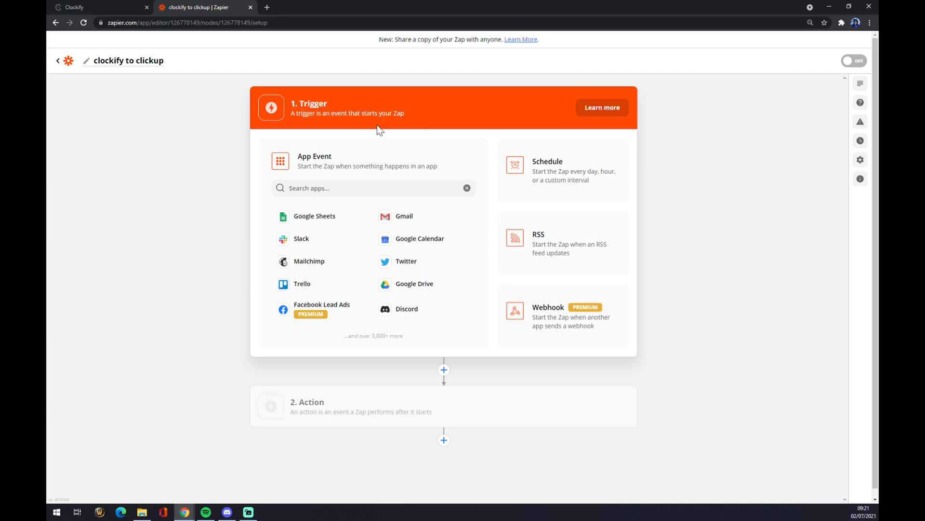
Search apps for 'clo' and choose Clockify as the trigger app
{"action": "left_click", "coordinate": [374, 188]}
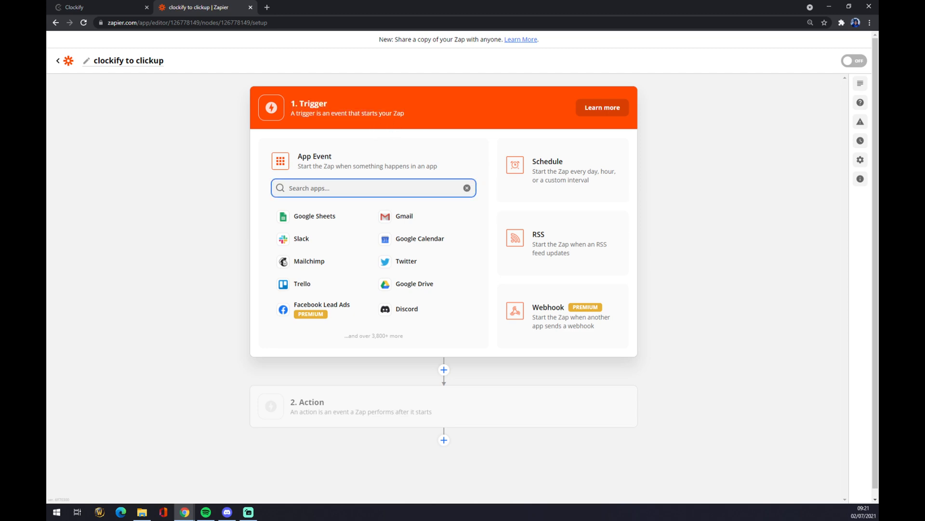
{"action": "type", "text": "clo"}
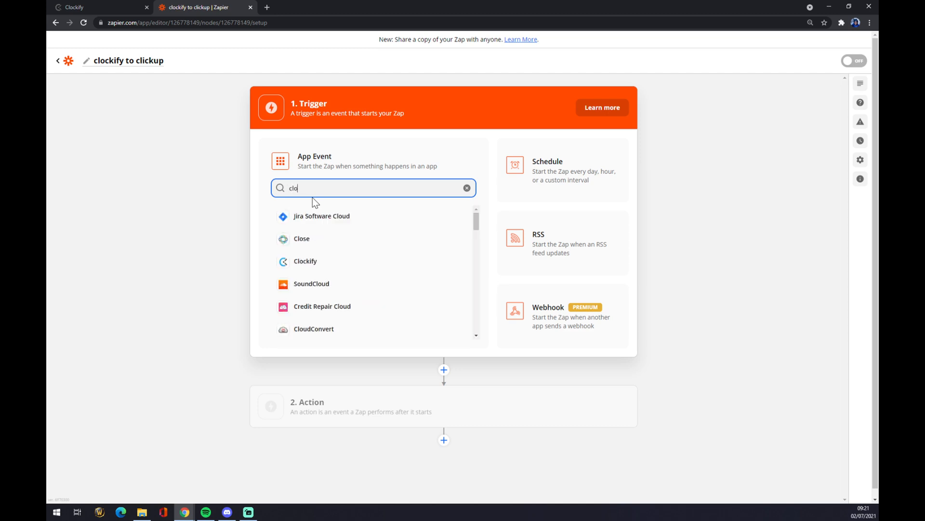
{"action": "left_click", "coordinate": [306, 262]}
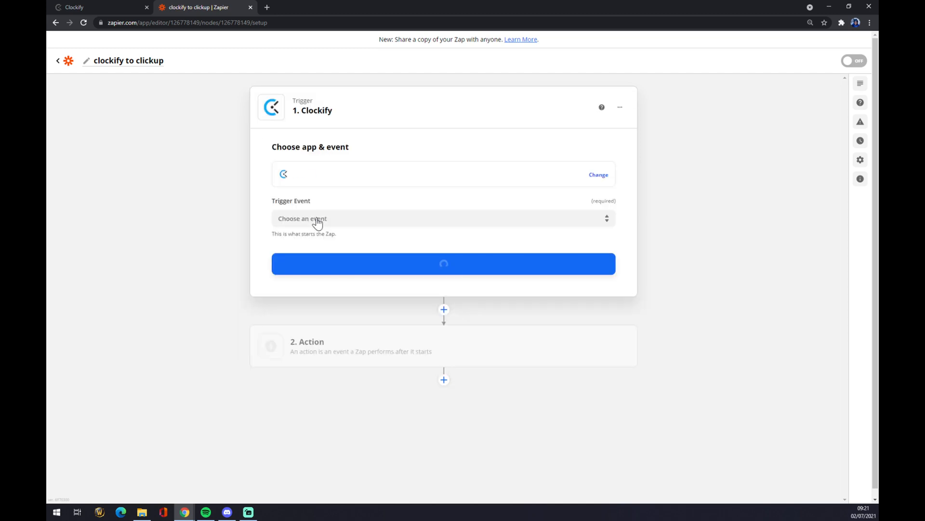
Choose New Project as the Clockify trigger event and continue
{"action": "left_click", "coordinate": [443, 219]}
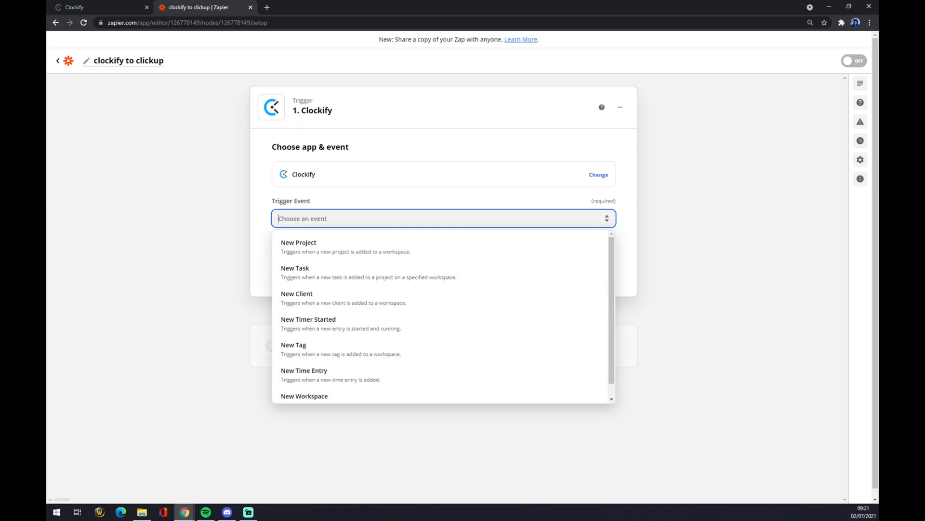
{"action": "mouse_move", "coordinate": [301, 114]}
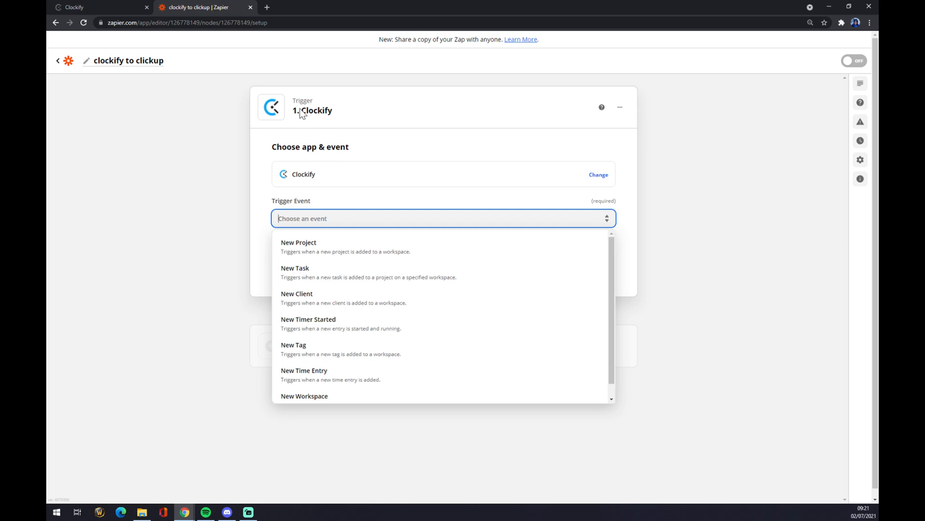
{"action": "mouse_move", "coordinate": [333, 292]}
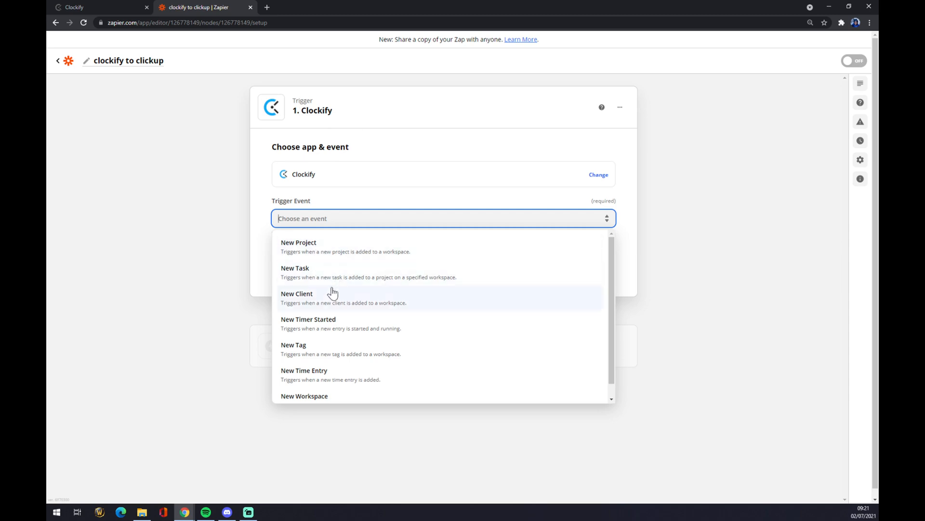
{"action": "mouse_move", "coordinate": [333, 373]}
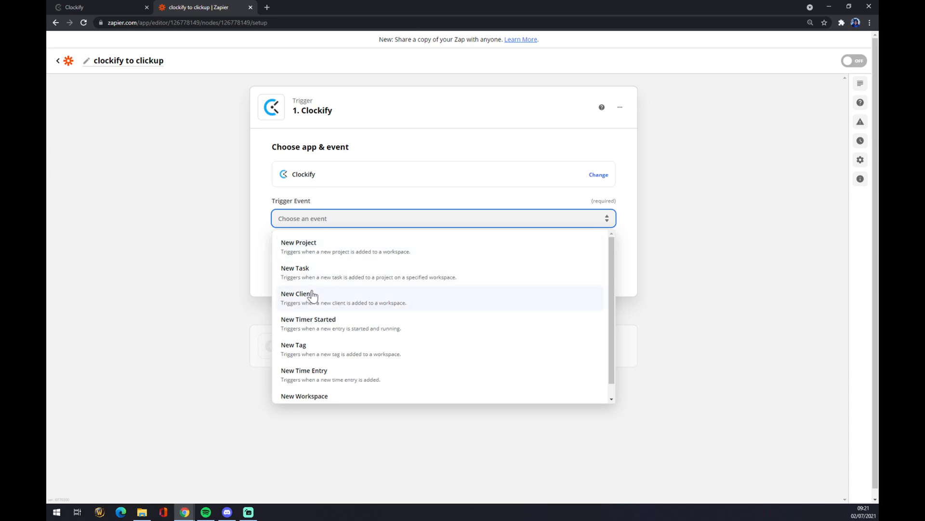
{"action": "mouse_move", "coordinate": [299, 260]}
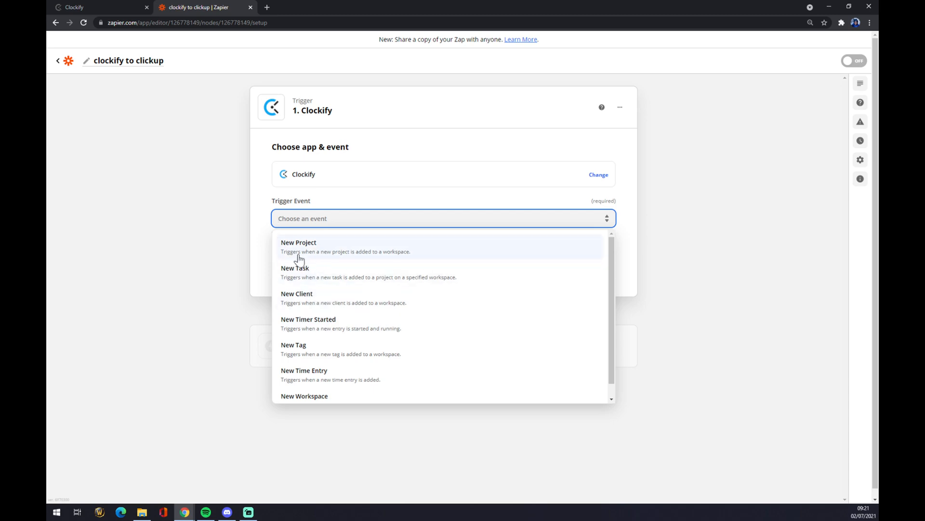
{"action": "left_click", "coordinate": [299, 242]}
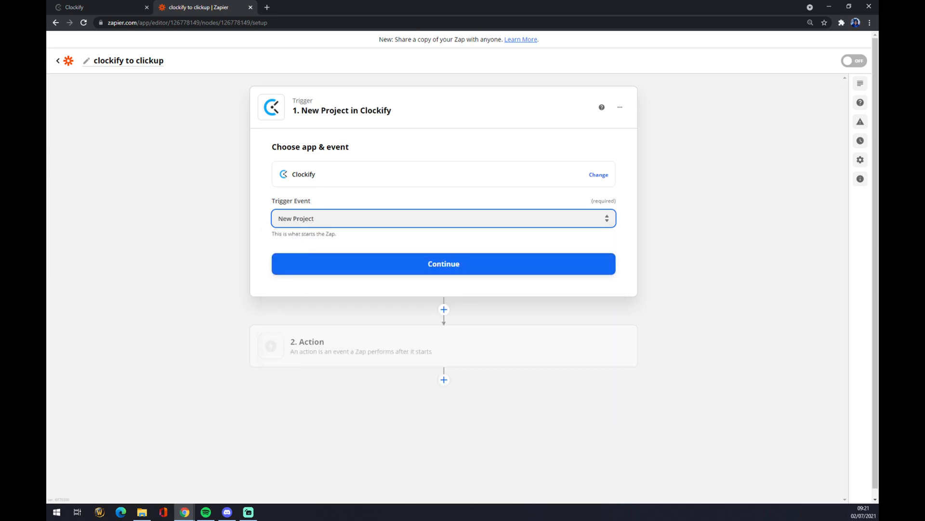
{"action": "left_click", "coordinate": [443, 264]}
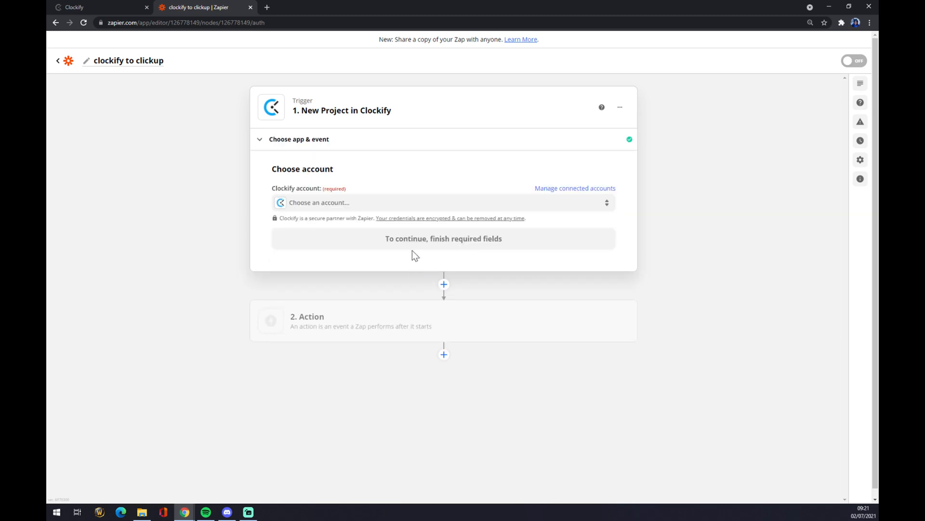
Connect the existing Clockify account to the trigger, then switch to Clockify
{"action": "left_click", "coordinate": [444, 201]}
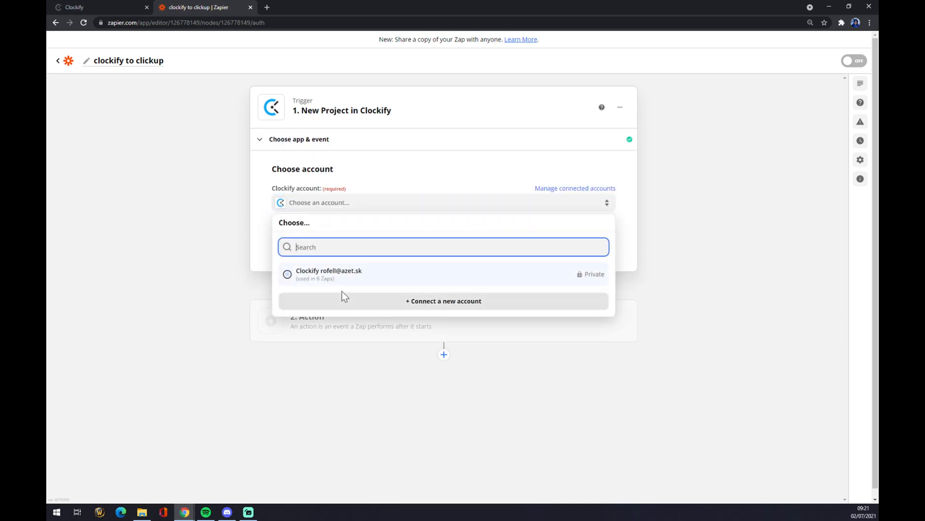
{"action": "left_click", "coordinate": [287, 274]}
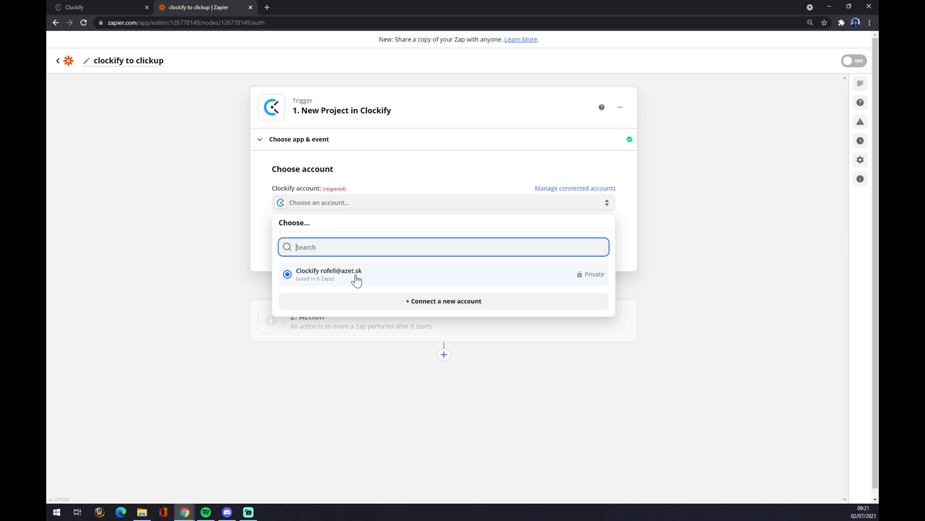
{"action": "left_click", "coordinate": [329, 273]}
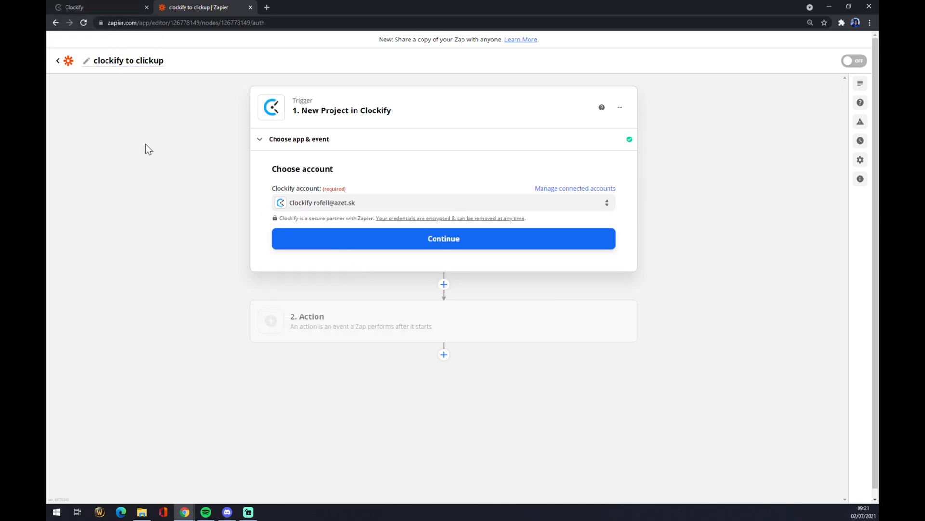
{"action": "left_click", "coordinate": [89, 7]}
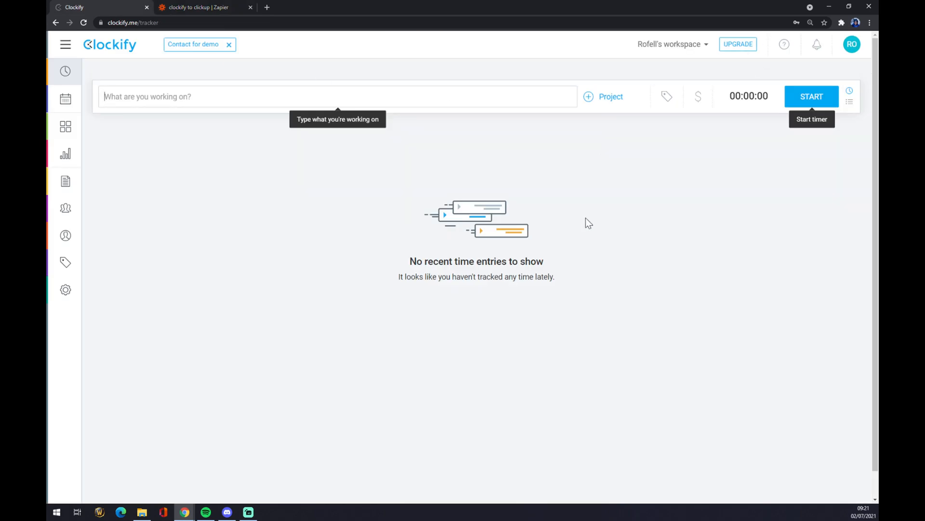
{"action": "mouse_move", "coordinate": [620, 189]}
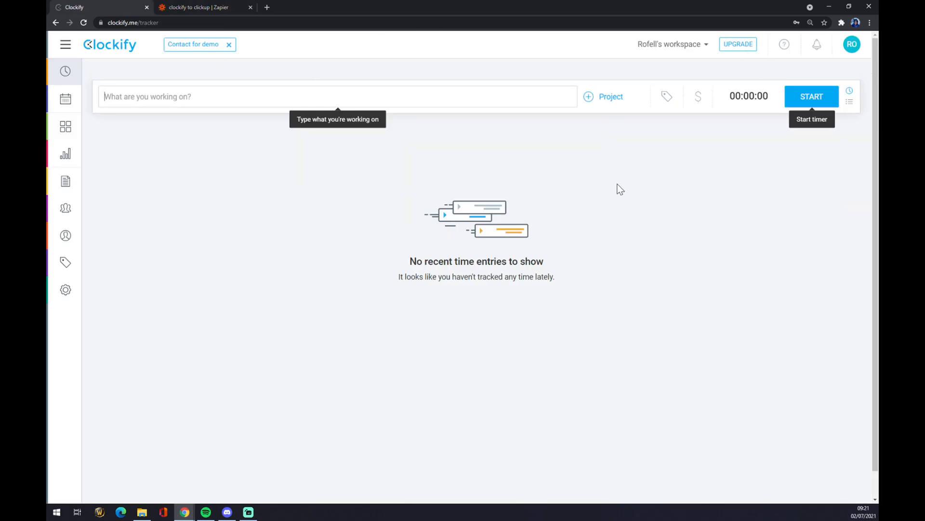
{"action": "mouse_move", "coordinate": [861, 49]}
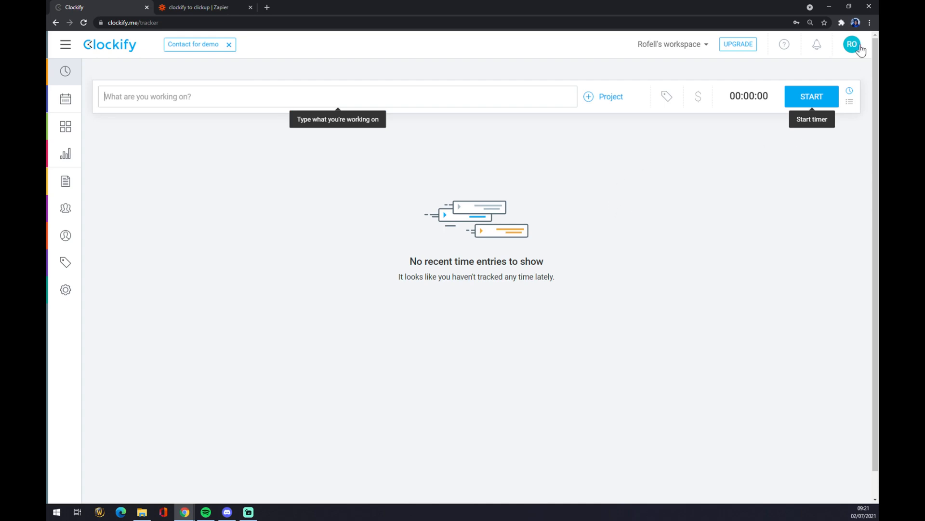
{"action": "left_click", "coordinate": [852, 44]}
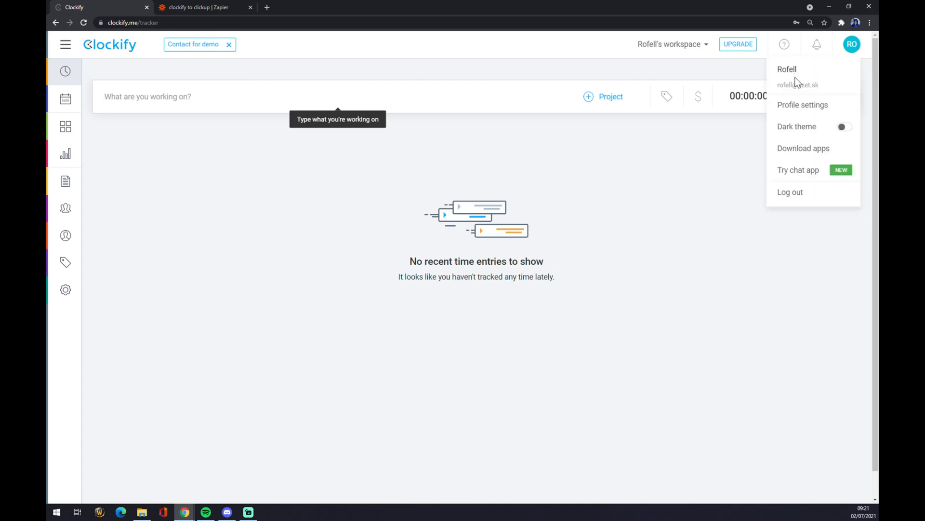
{"action": "left_click", "coordinate": [803, 105]}
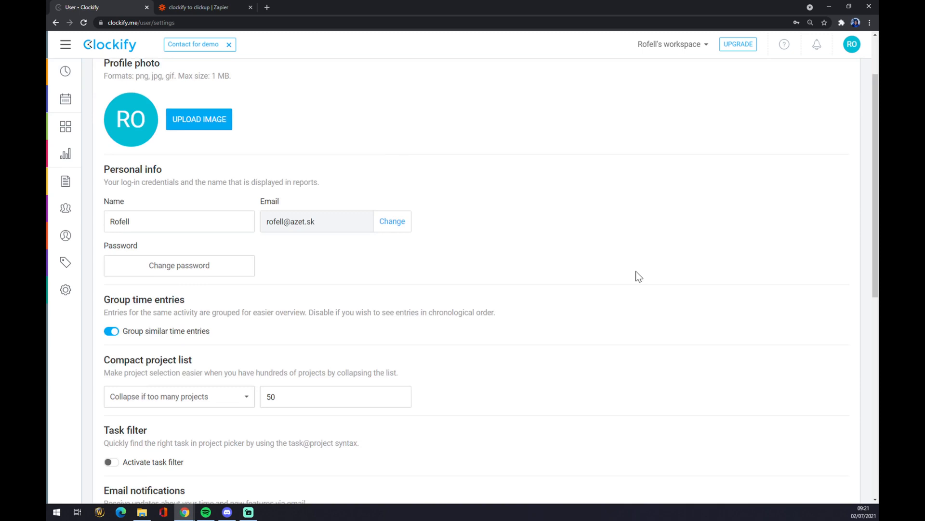
{"action": "scroll", "scroll_direction": "down", "scroll_amount": 3}
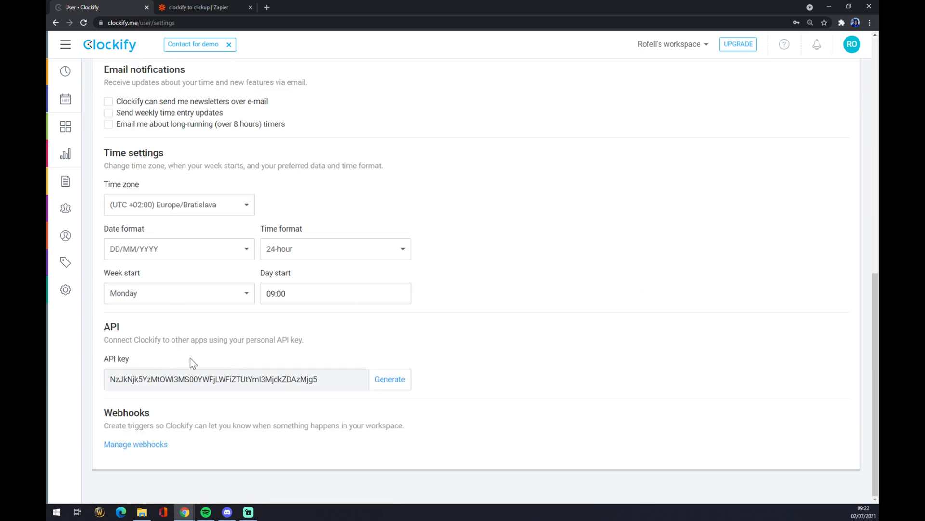
{"action": "mouse_move", "coordinate": [191, 360]}
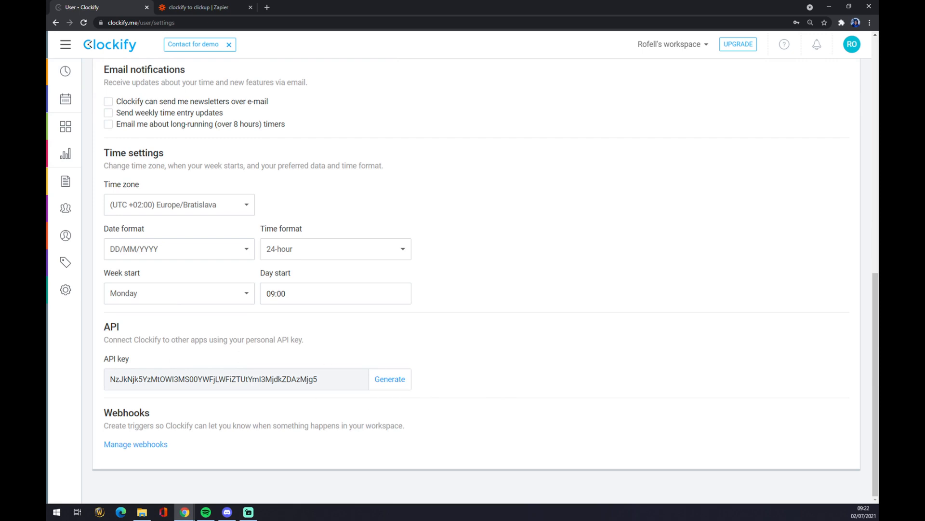
{"action": "mouse_move", "coordinate": [320, 335]}
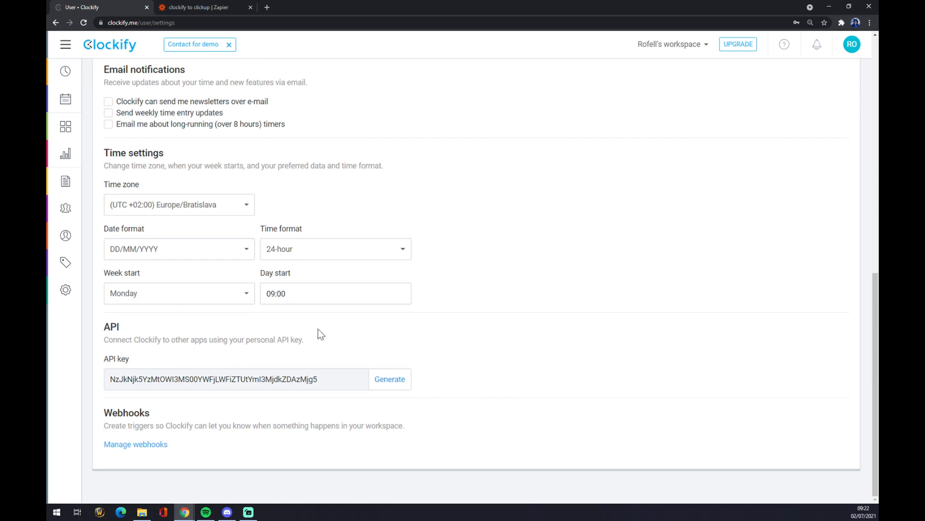
{"action": "left_click", "coordinate": [200, 7]}
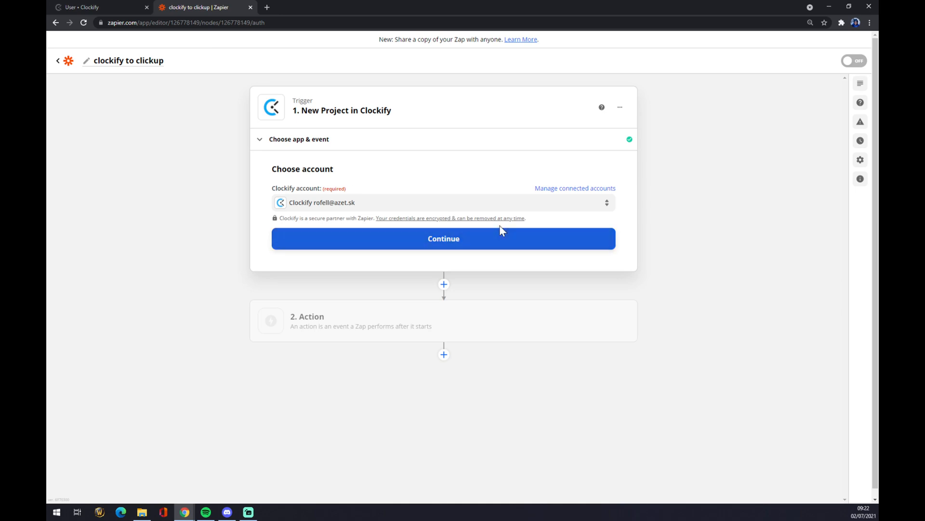
{"action": "left_click", "coordinate": [444, 238]}
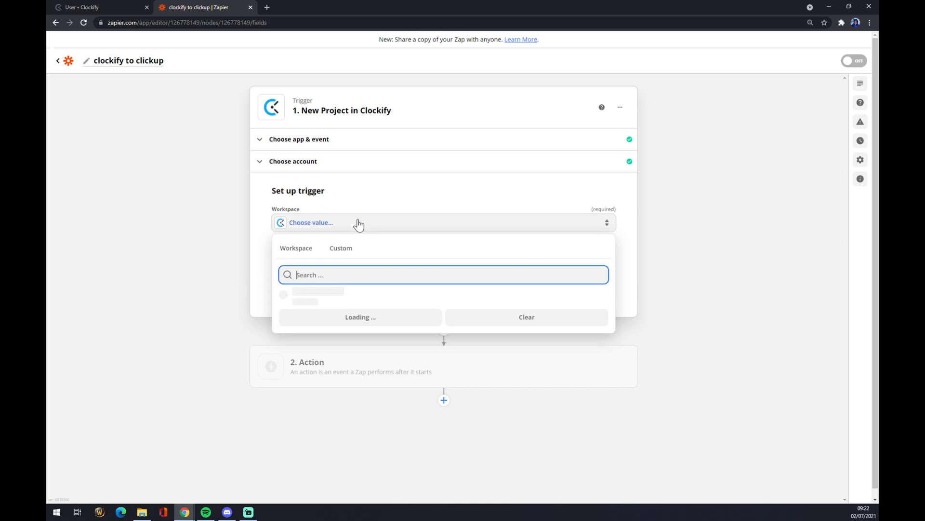
{"action": "left_click", "coordinate": [317, 291]}
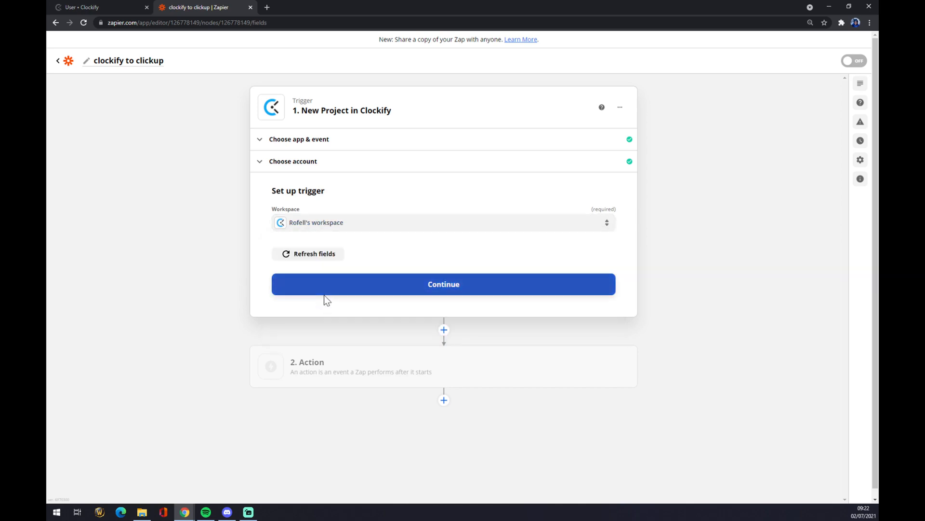
{"action": "left_click", "coordinate": [443, 283]}
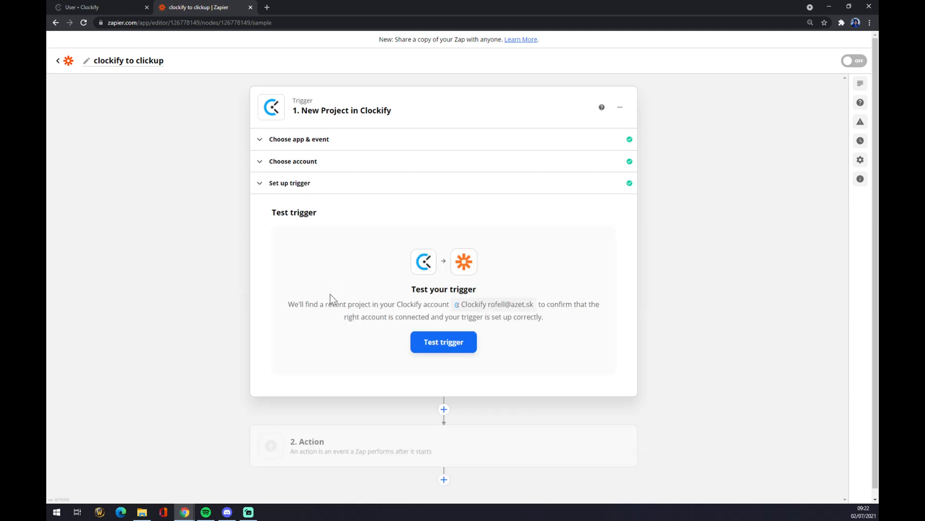
{"action": "mouse_move", "coordinate": [427, 279]}
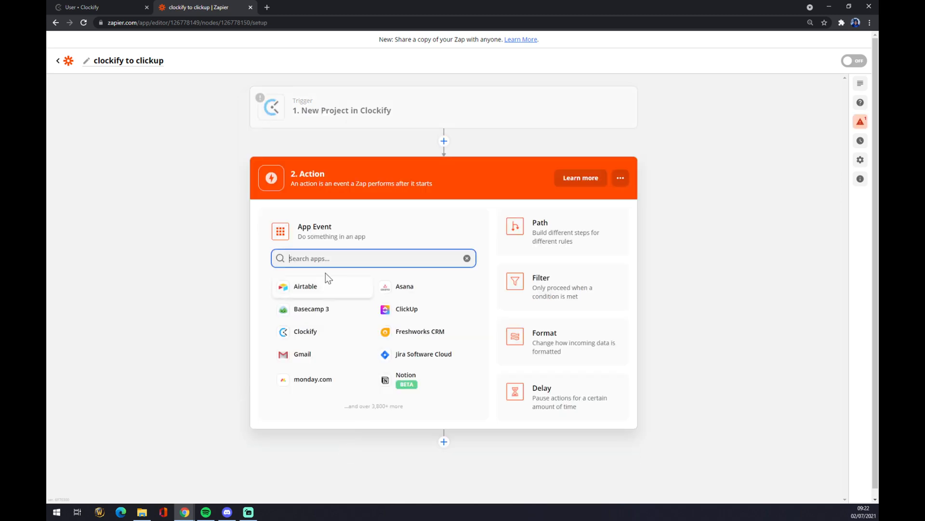
Search 'clo' to pick ClickUp as the action app and choose Create Task
{"action": "type", "text": "c"}
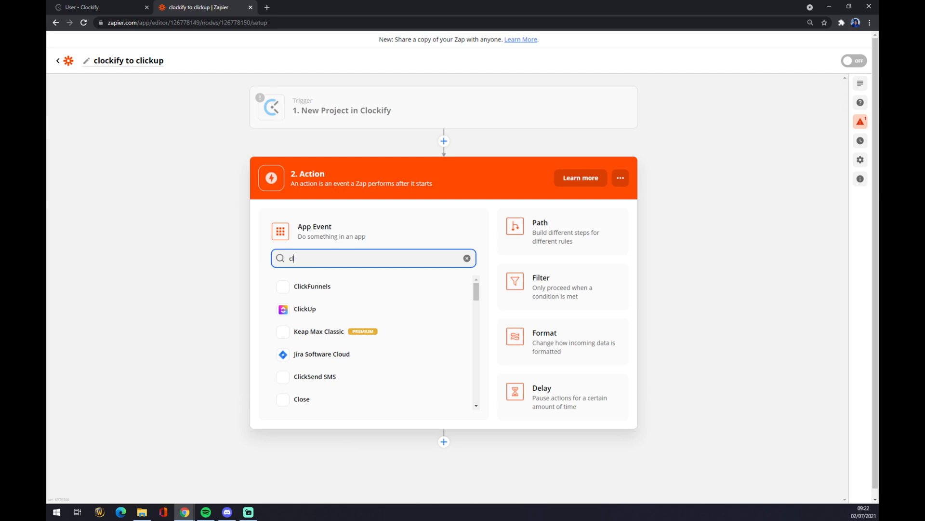
{"action": "type", "text": "lo"}
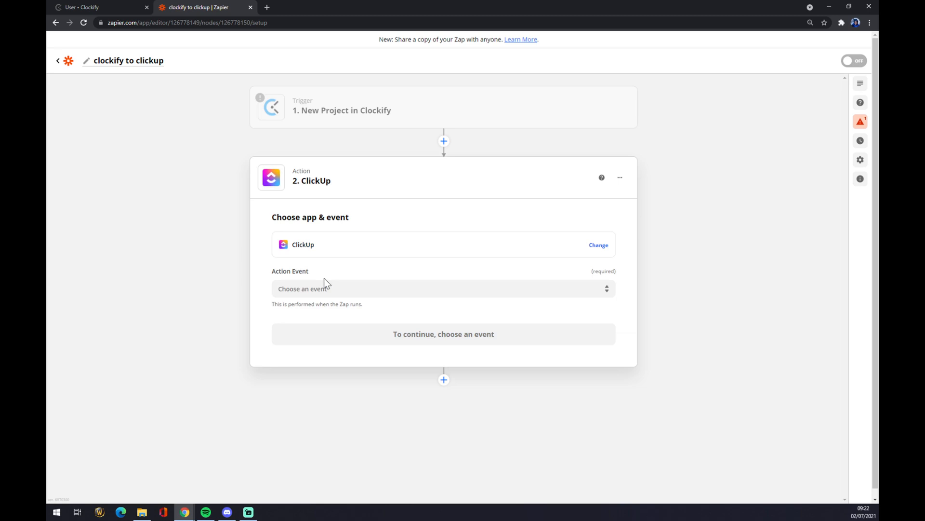
{"action": "left_click", "coordinate": [444, 288]}
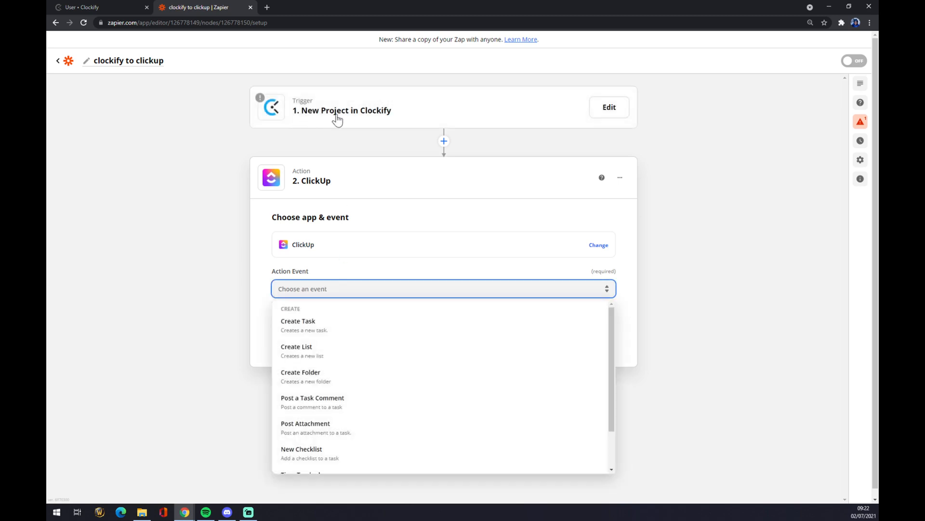
{"action": "mouse_move", "coordinate": [366, 123]}
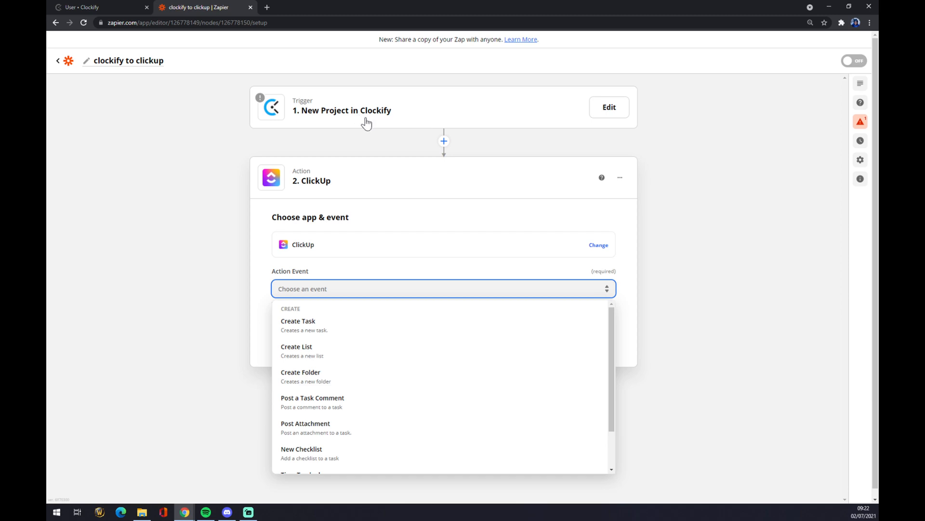
{"action": "scroll", "scroll_direction": "down", "scroll_amount": 3}
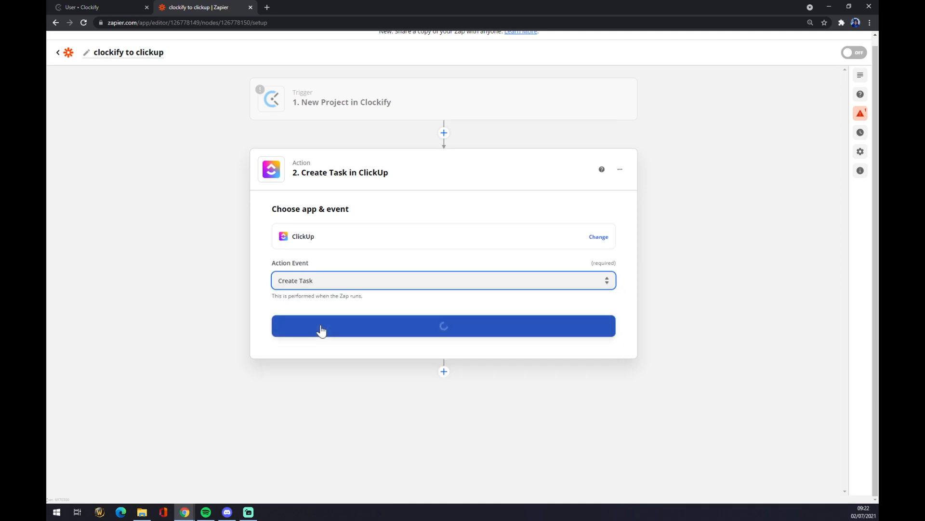
Continue the Create Task action to its ClickUp account step
{"action": "left_click", "coordinate": [443, 325]}
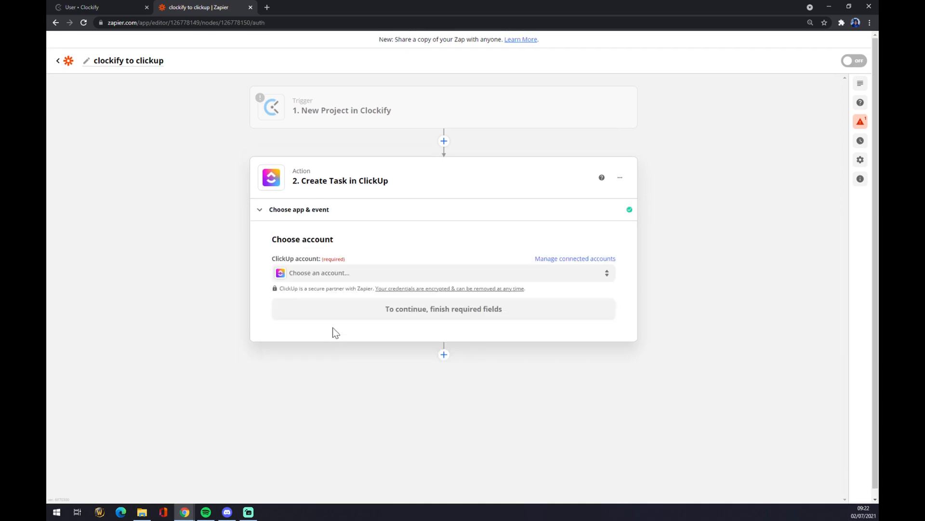
{"action": "mouse_move", "coordinate": [362, 359]}
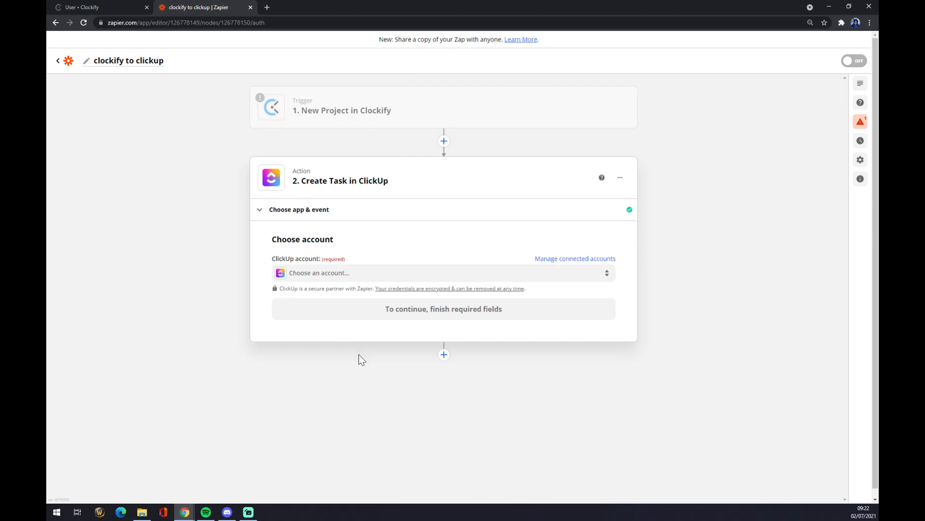
{"action": "mouse_move", "coordinate": [351, 357]}
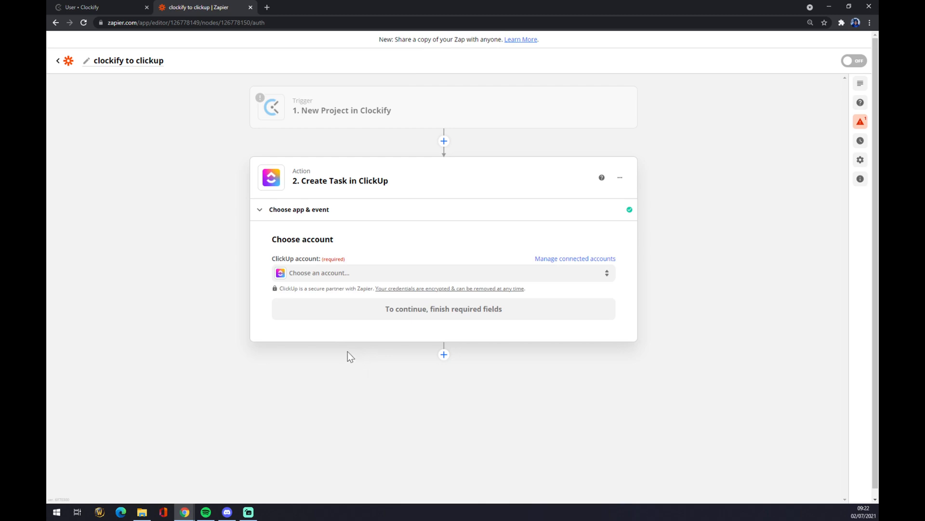
{"action": "mouse_move", "coordinate": [368, 273]}
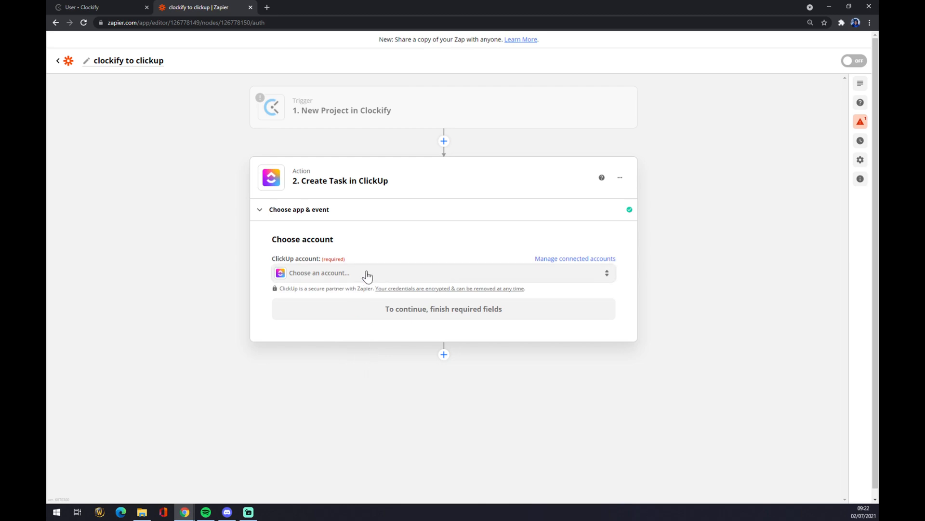